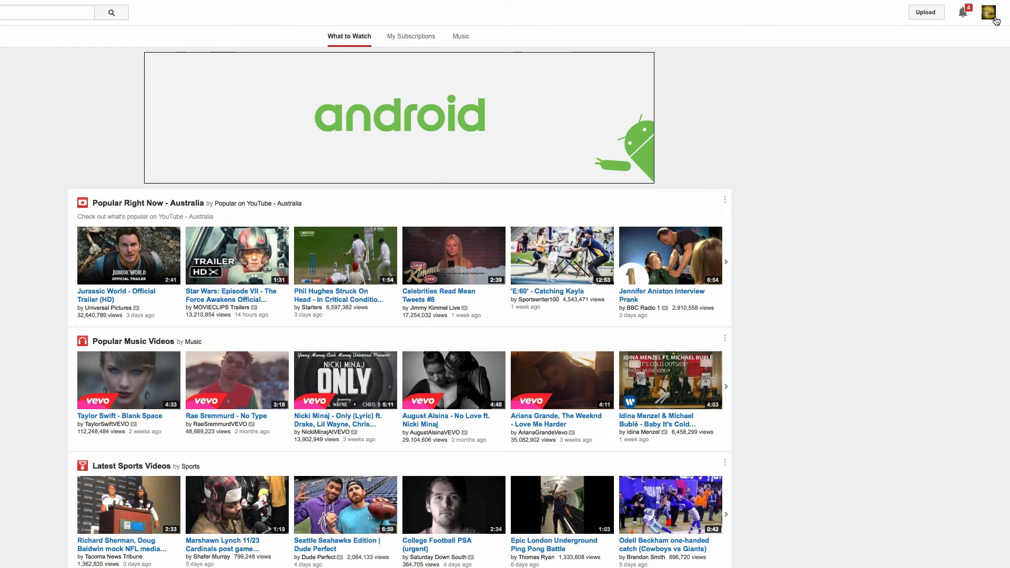
# Open the 'Who is Alex Sweetapple?' video from Creator Studio's Video Manager.
pyautogui.click(990, 11)
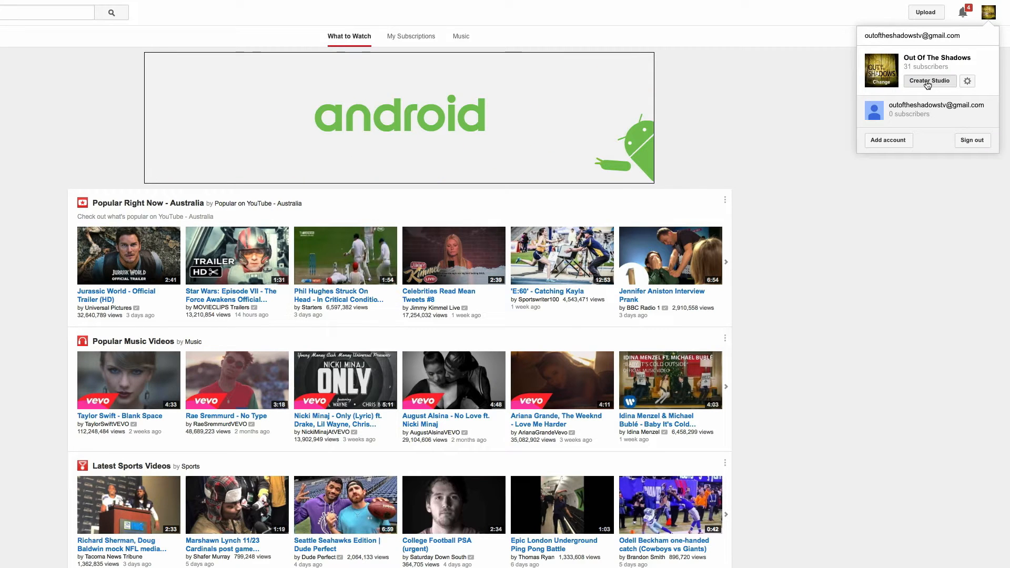
pyautogui.click(930, 81)
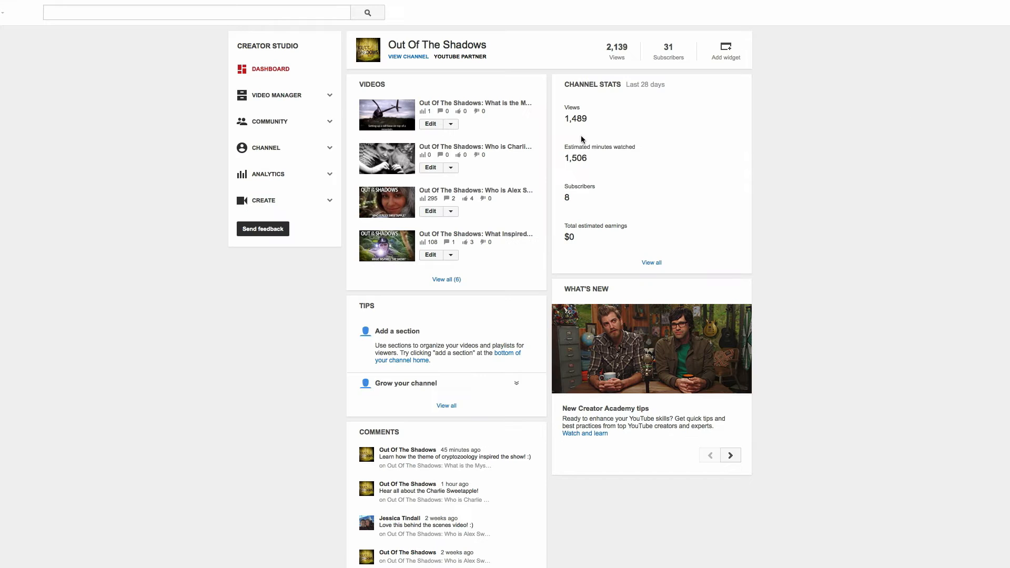
pyautogui.click(277, 95)
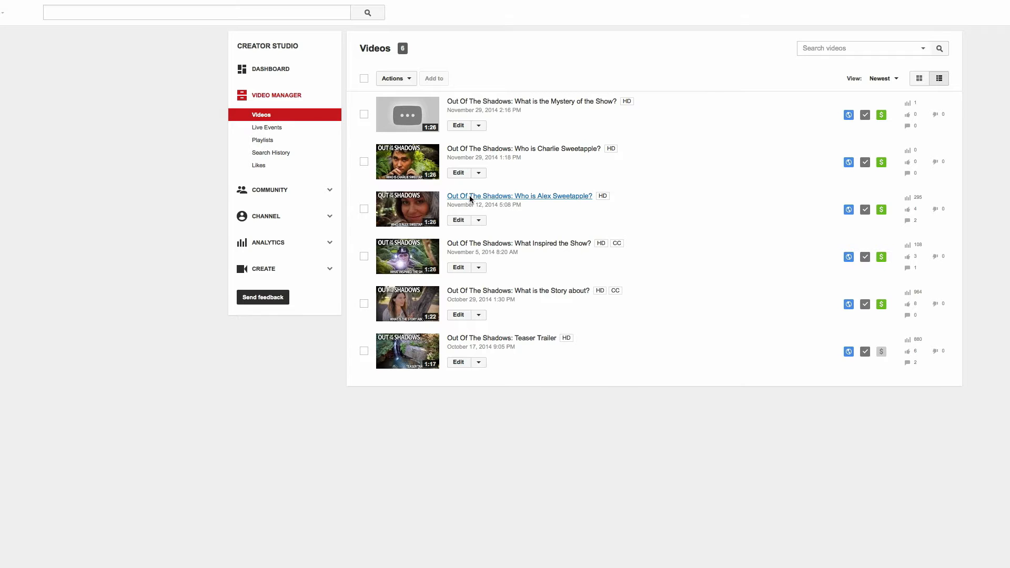
pyautogui.click(519, 196)
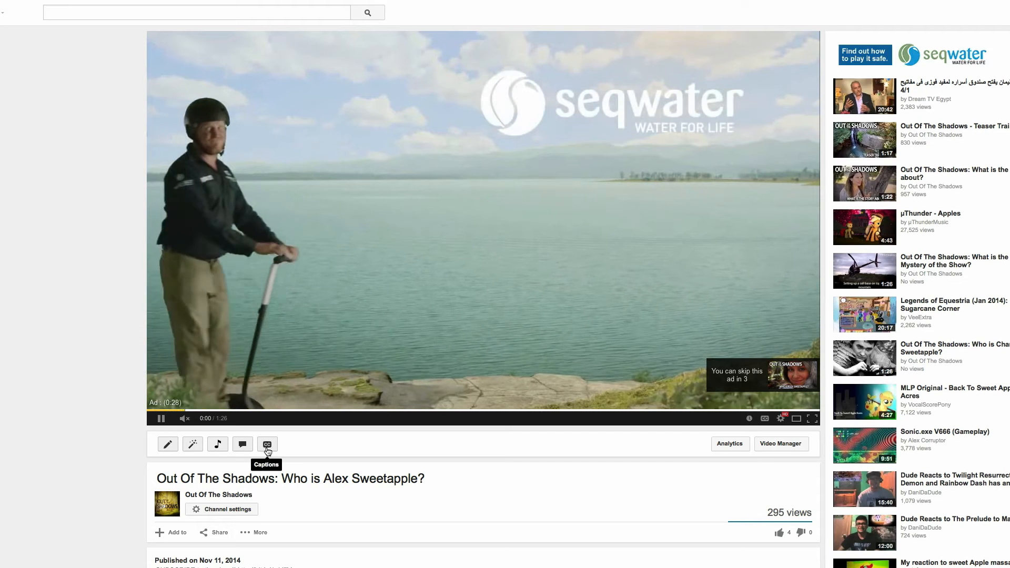
# Add subtitles or CC in English for this video from its Captions settings.
pyautogui.click(267, 445)
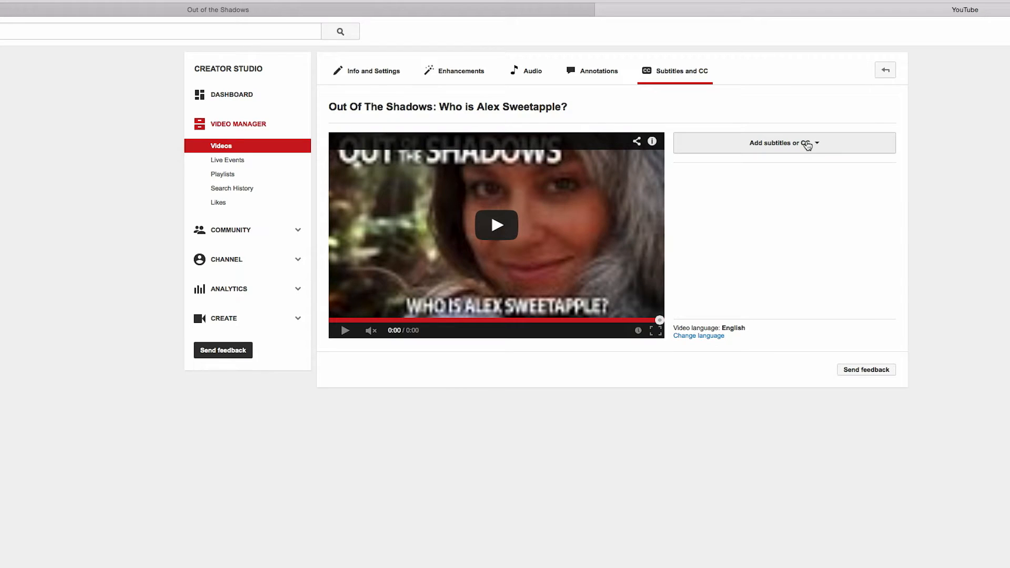
pyautogui.click(783, 142)
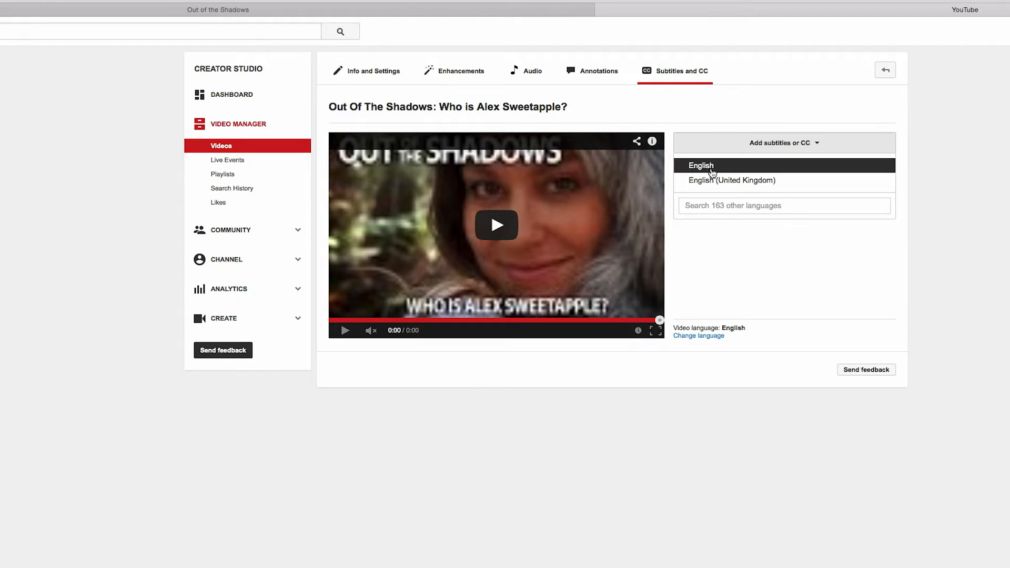
pyautogui.click(701, 165)
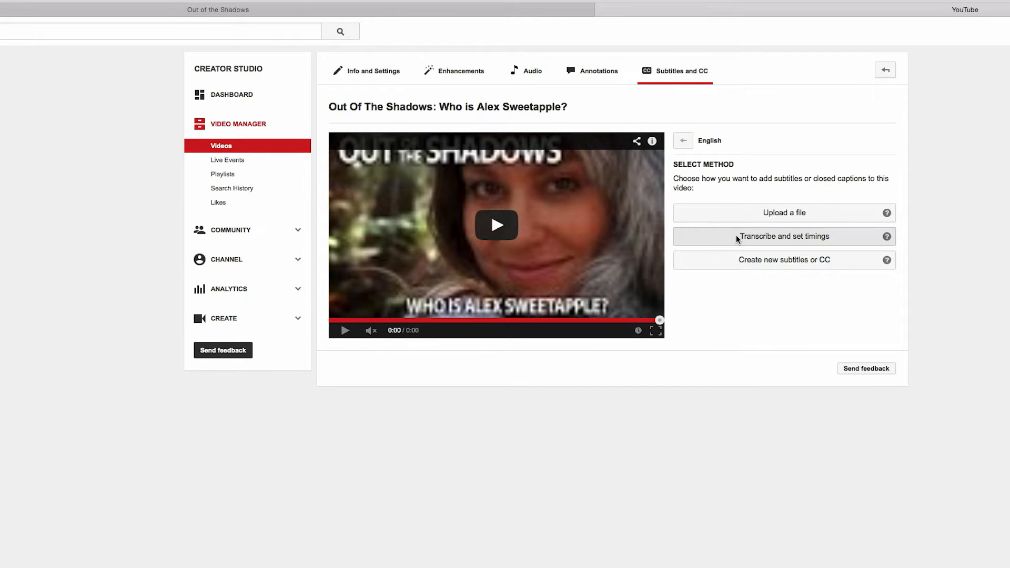
# Choose transcribe and auto-time, play the video, and type the line about Alex the go-getter of the family.
pyautogui.click(784, 237)
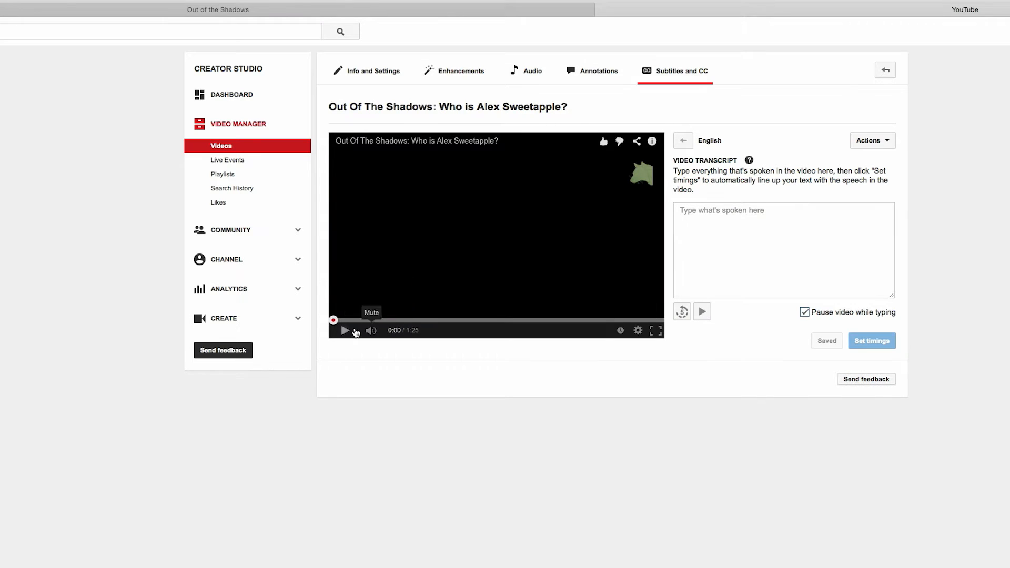
pyautogui.click(345, 331)
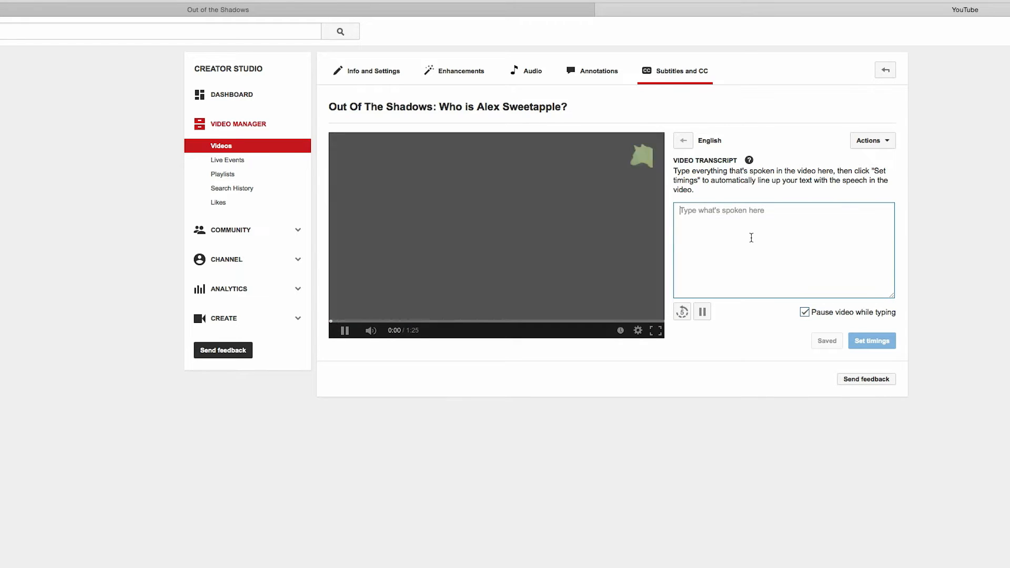
pyautogui.click(344, 330)
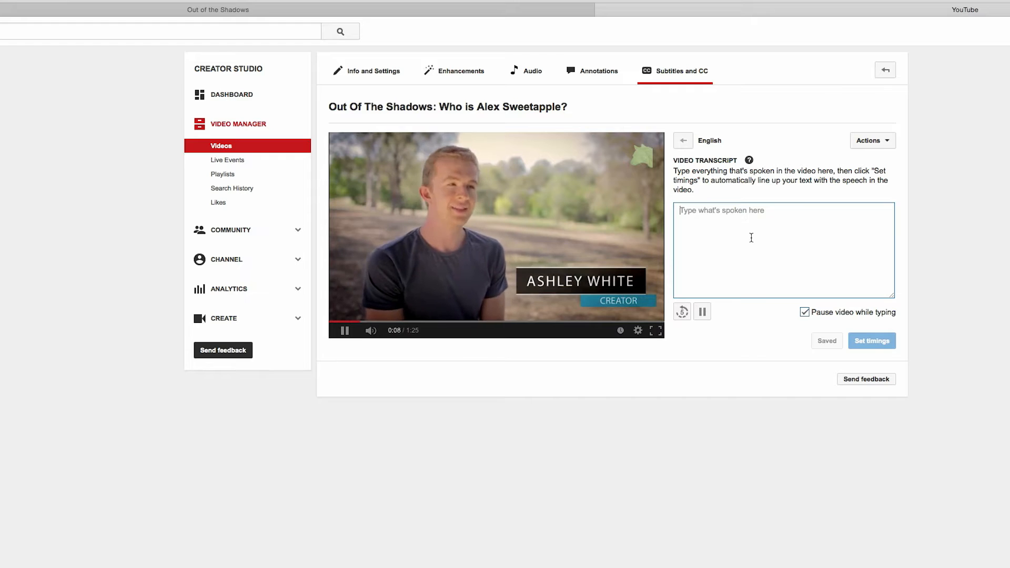
pyautogui.write('Alex is definitely')
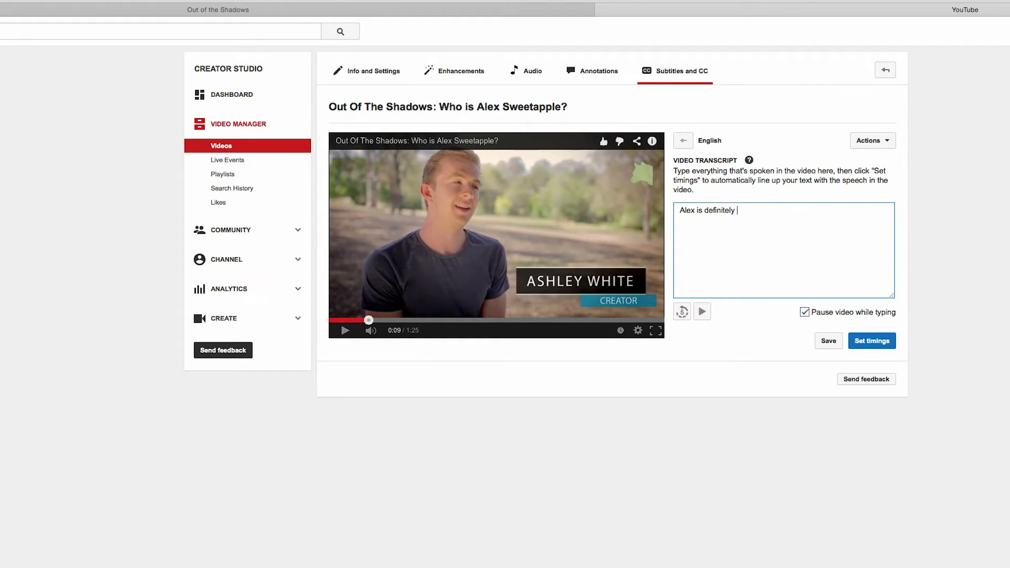
pyautogui.write('the go-getter in the Sweetapp')
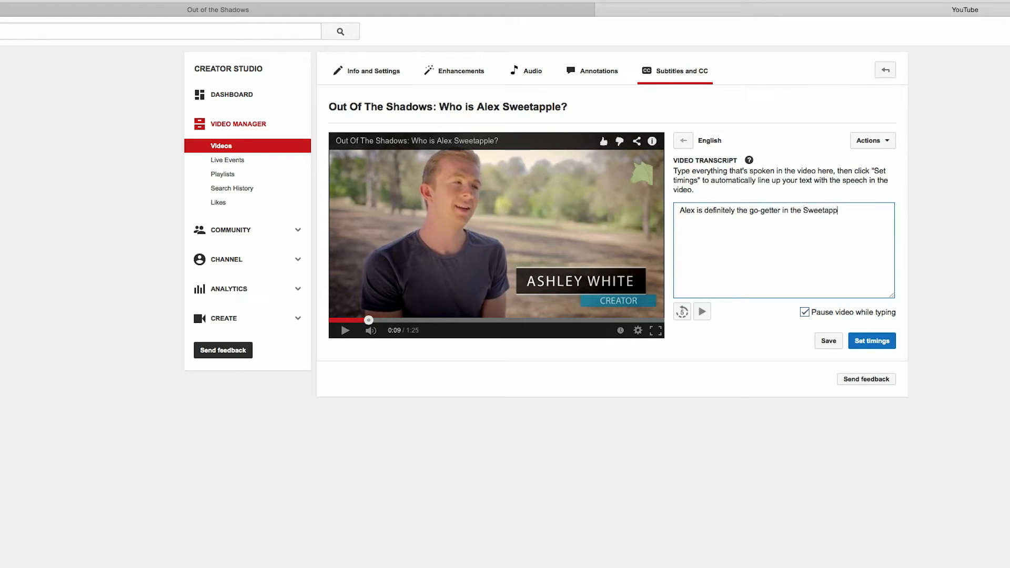
pyautogui.write('le family.')
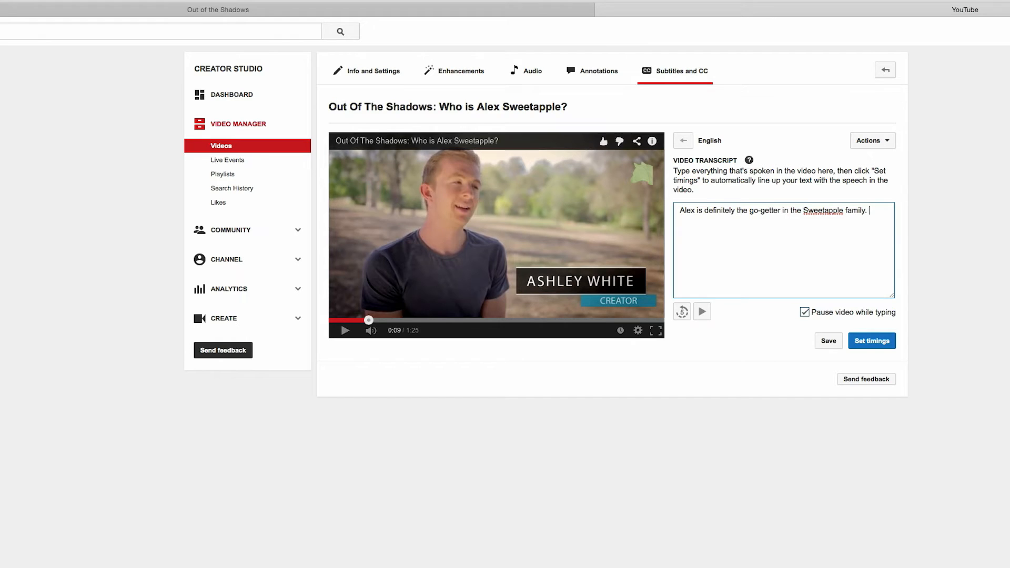
# Transcribe the next line: very business minded, very driven, very ambitious.
pyautogui.click(345, 331)
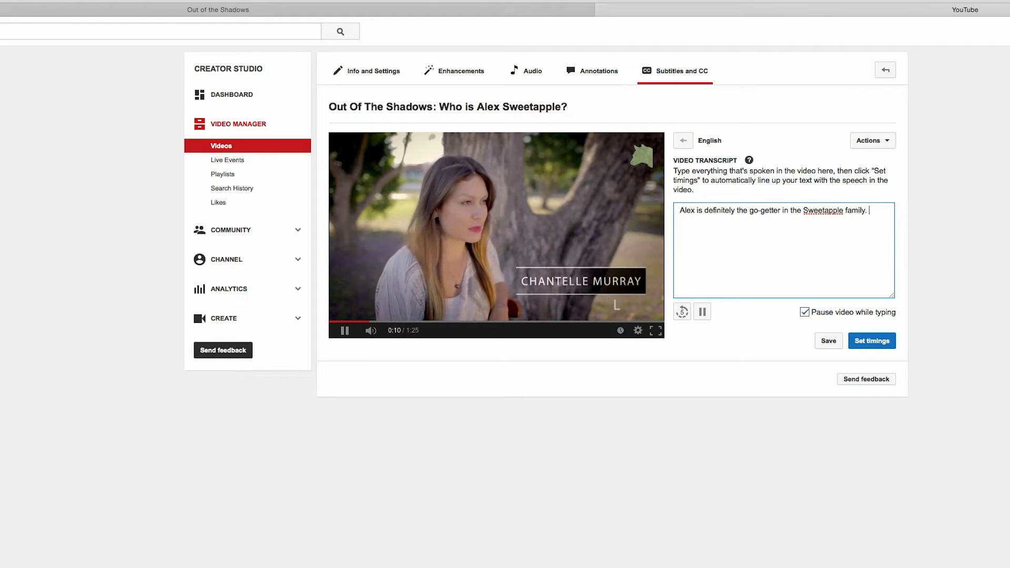
pyautogui.write("She's")
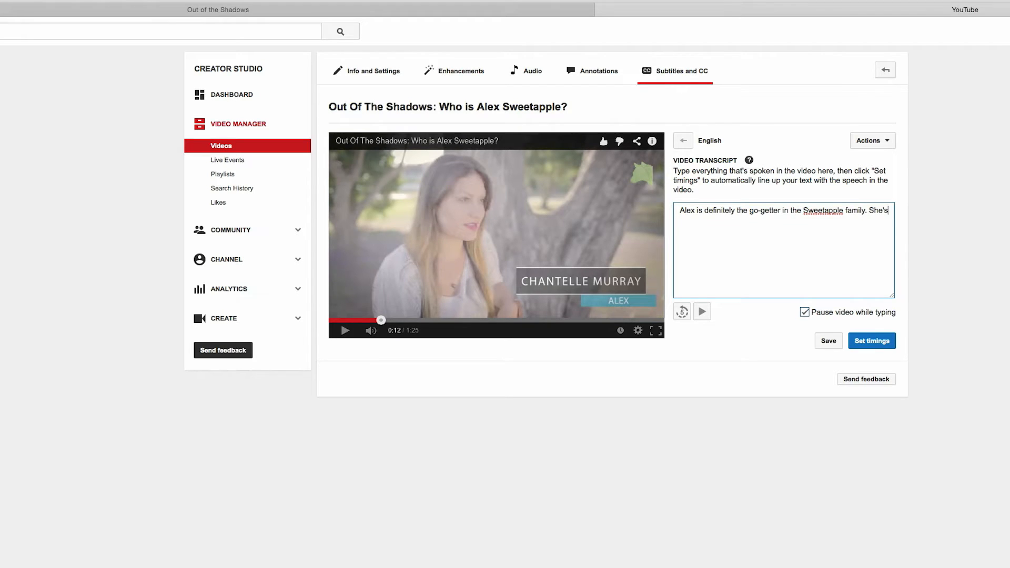
pyautogui.write('very business m')
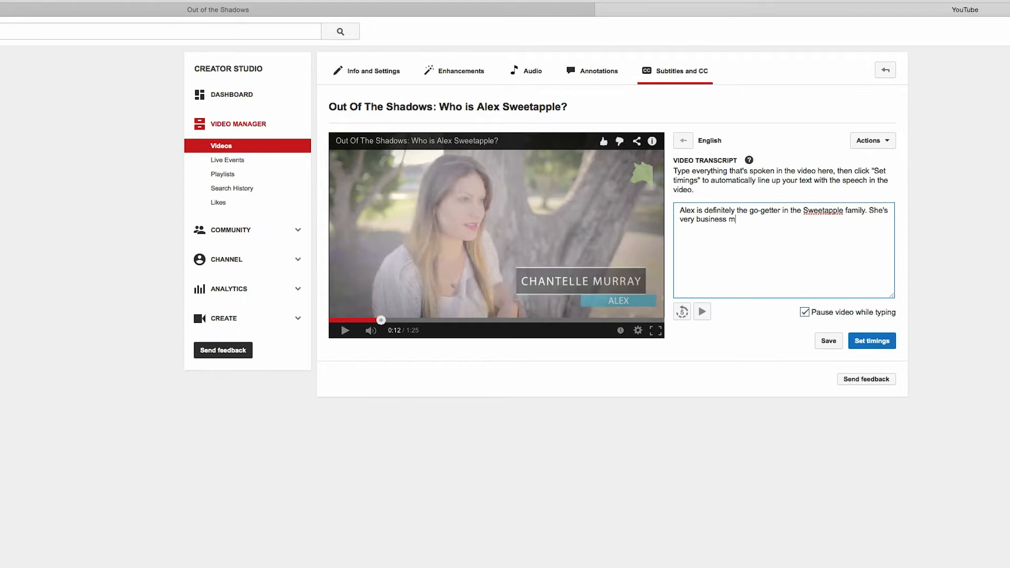
pyautogui.write('inded, very')
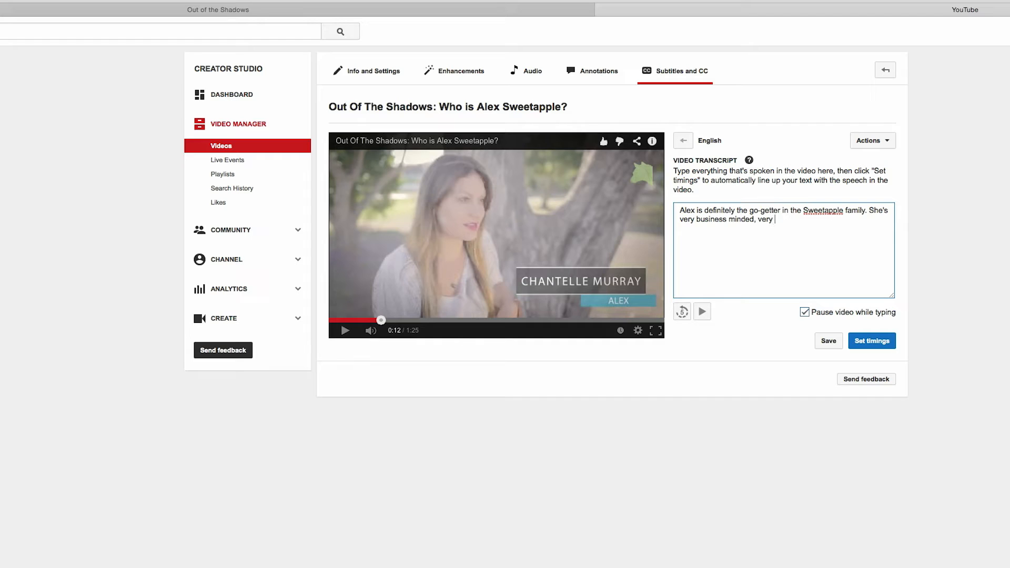
pyautogui.write('driven, very')
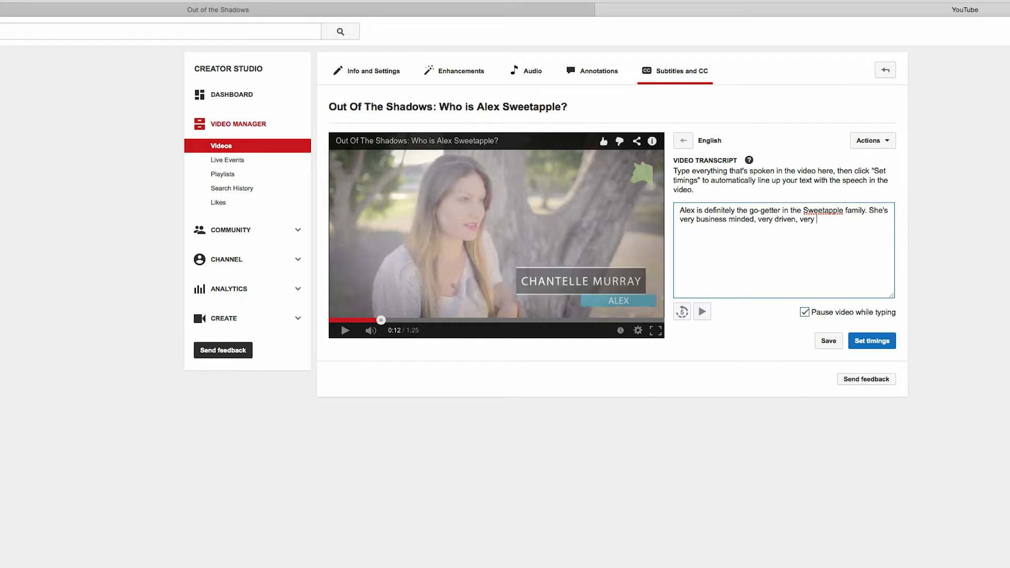
pyautogui.write('ambitio')
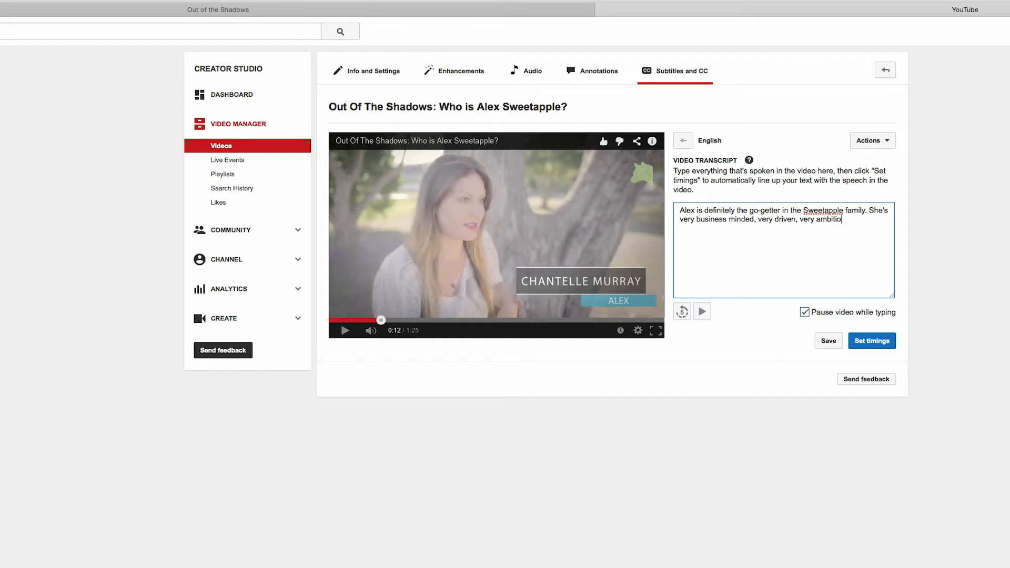
pyautogui.write('us.')
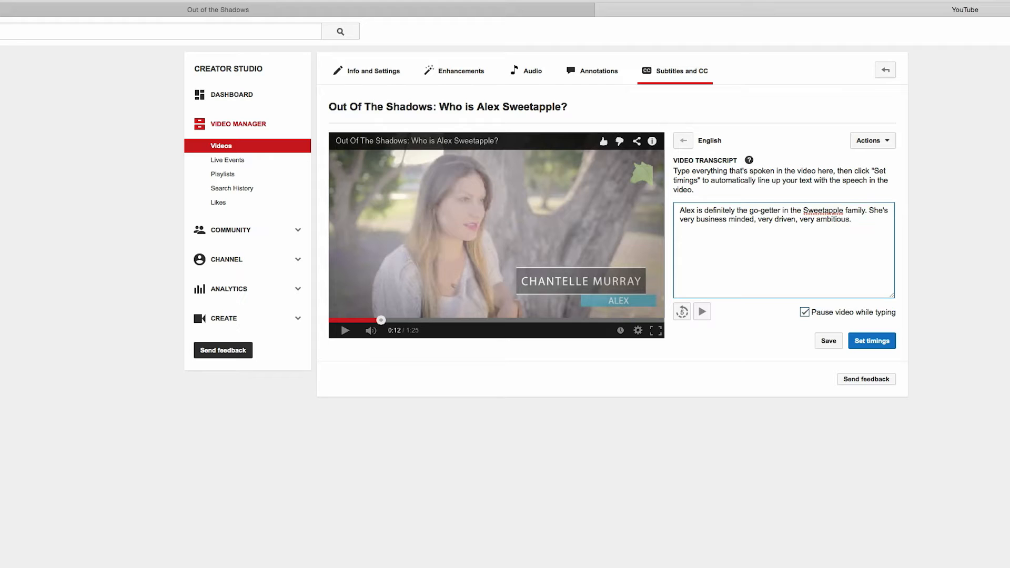
# Type the following sentence about her moving out of home at the first chance.
pyautogui.click(344, 330)
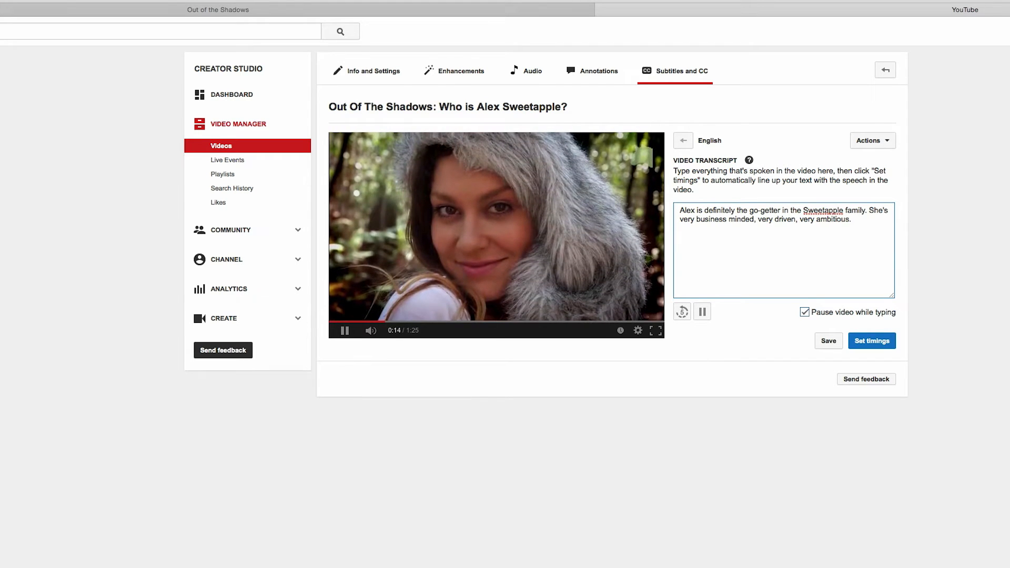
pyautogui.write('She is the type of person that')
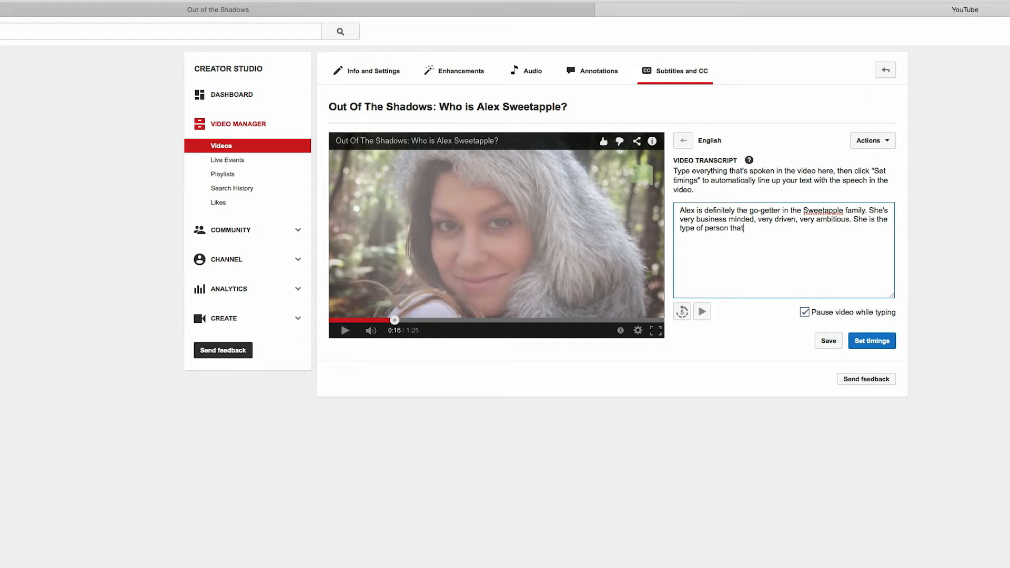
pyautogui.write('would have moved out of home at the first')
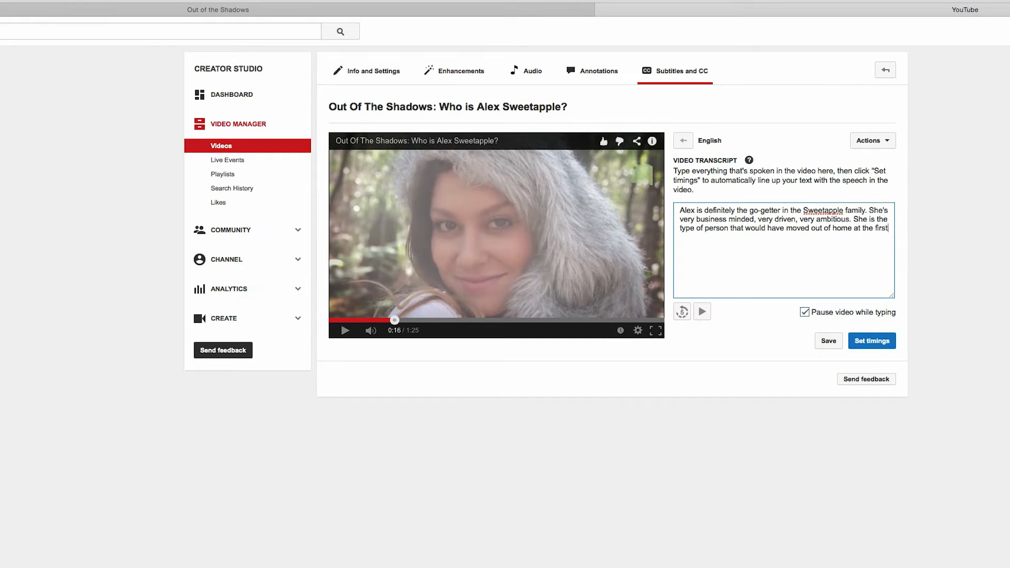
pyautogui.write("chance she's g")
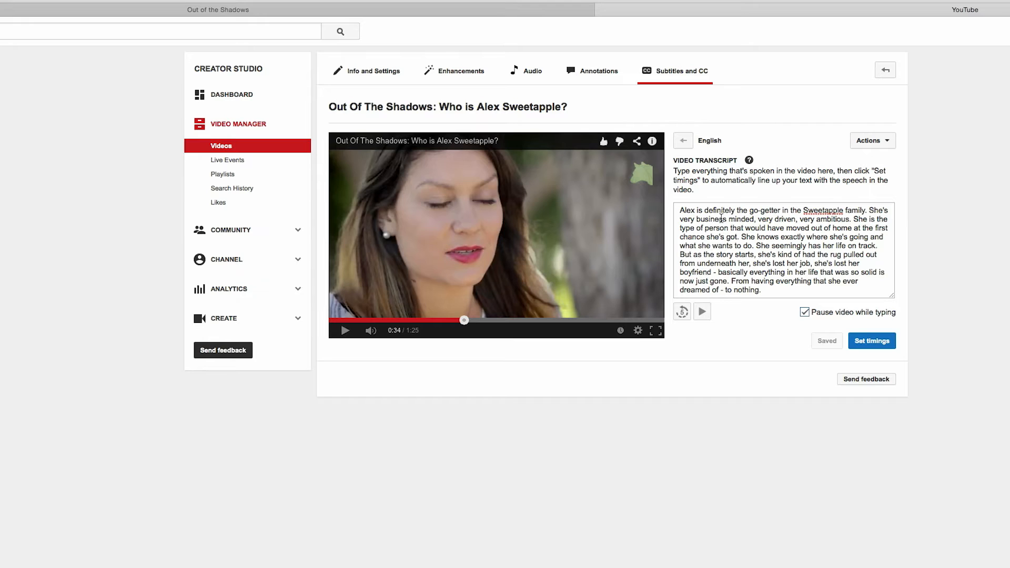
pyautogui.moveTo(464, 321)
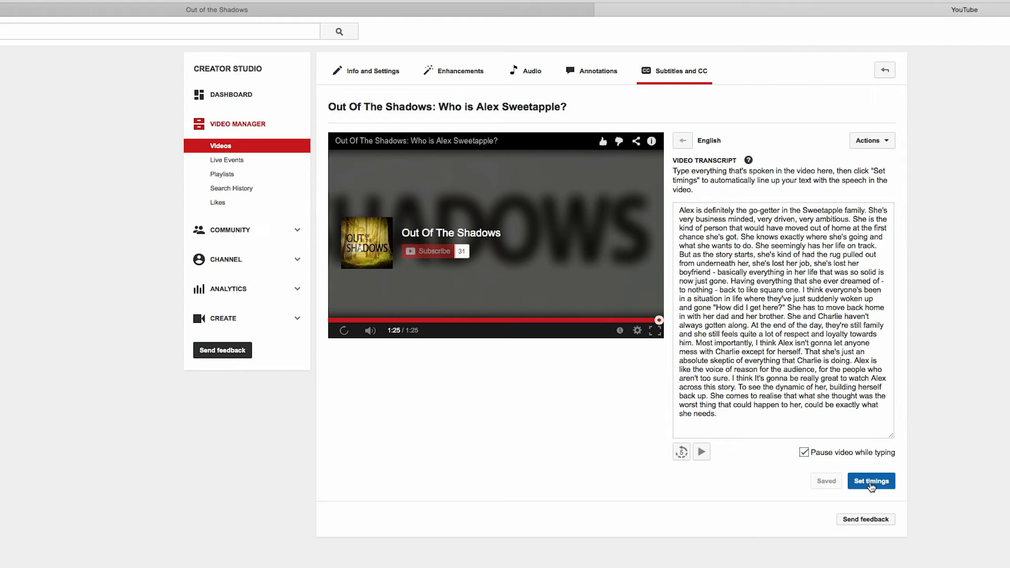
# Set timings on the English transcript, then open the timed English track in the subtitle editor.
pyautogui.click(871, 480)
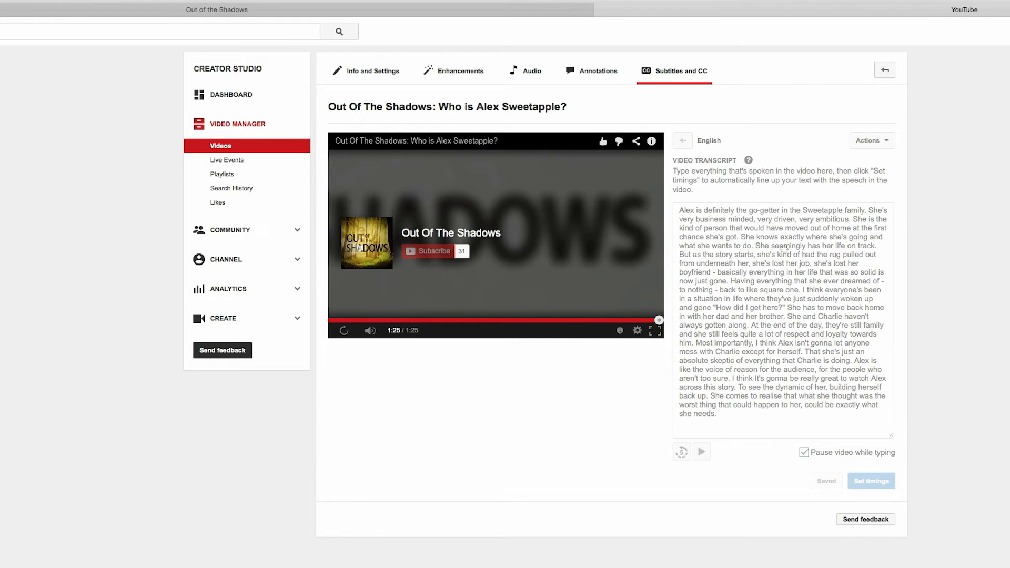
pyautogui.click(871, 480)
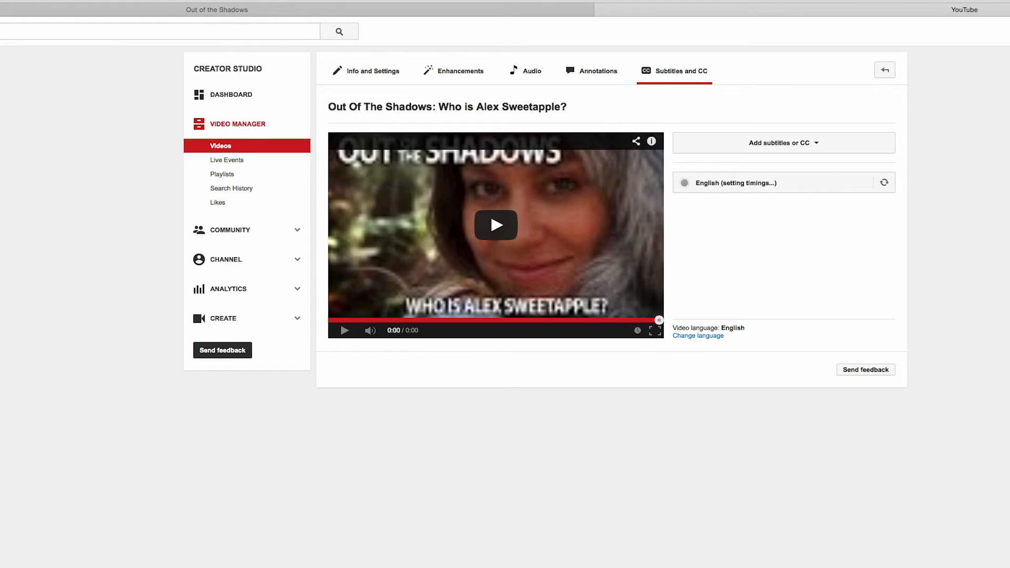
pyautogui.click(734, 183)
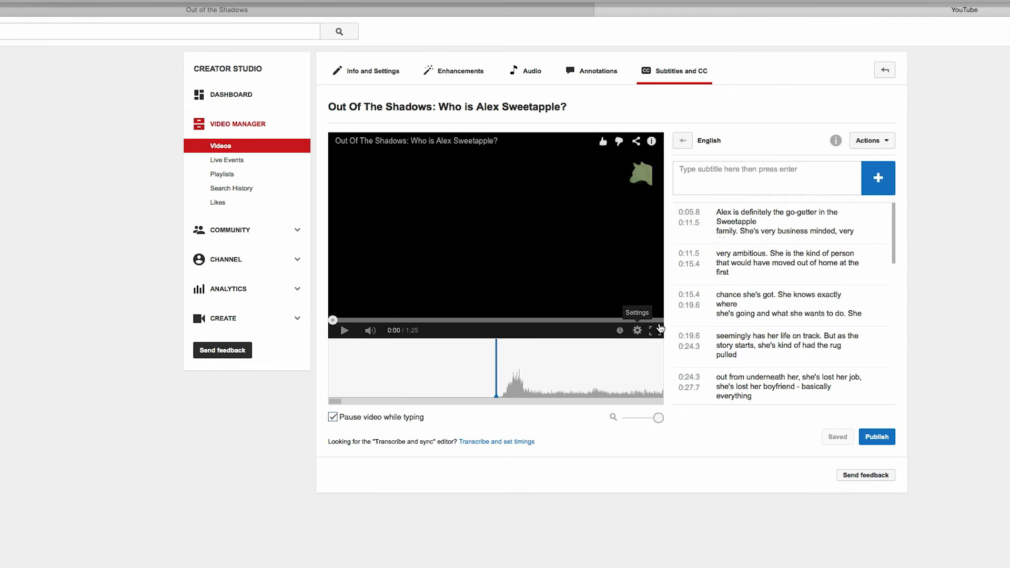
pyautogui.moveTo(966, 335)
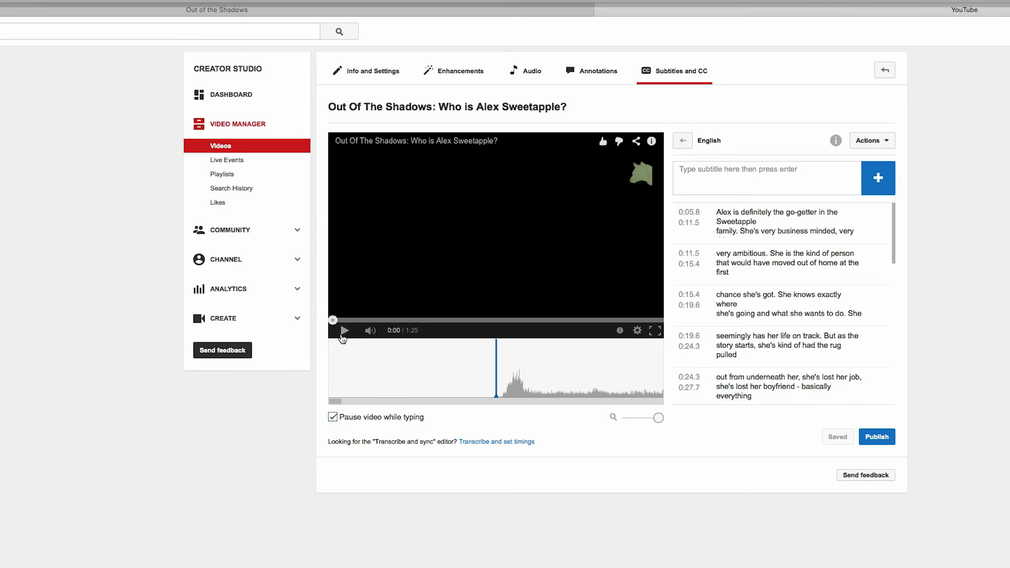
# Play the video to preview the timed English captions.
pyautogui.click(344, 330)
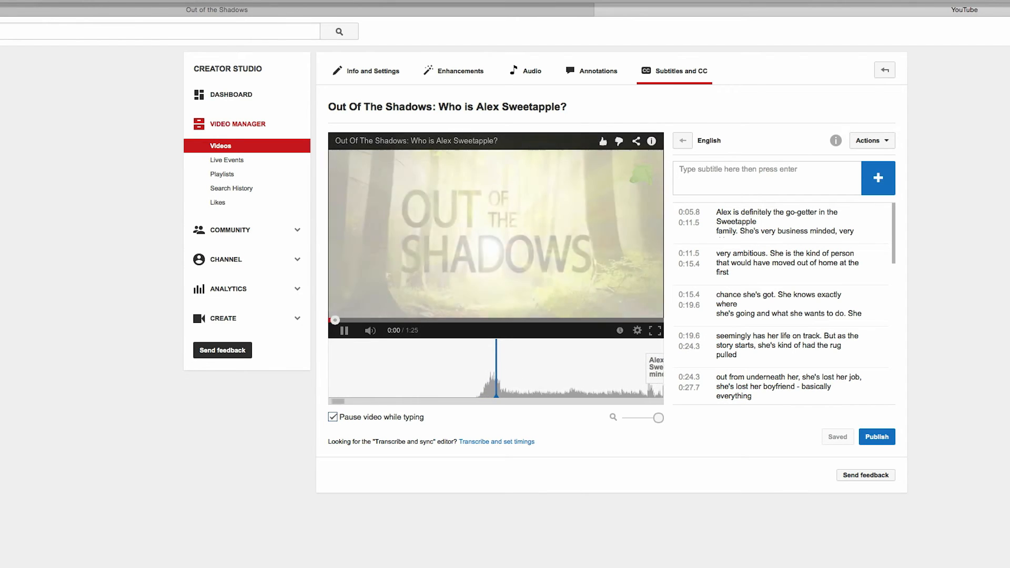
pyautogui.click(345, 331)
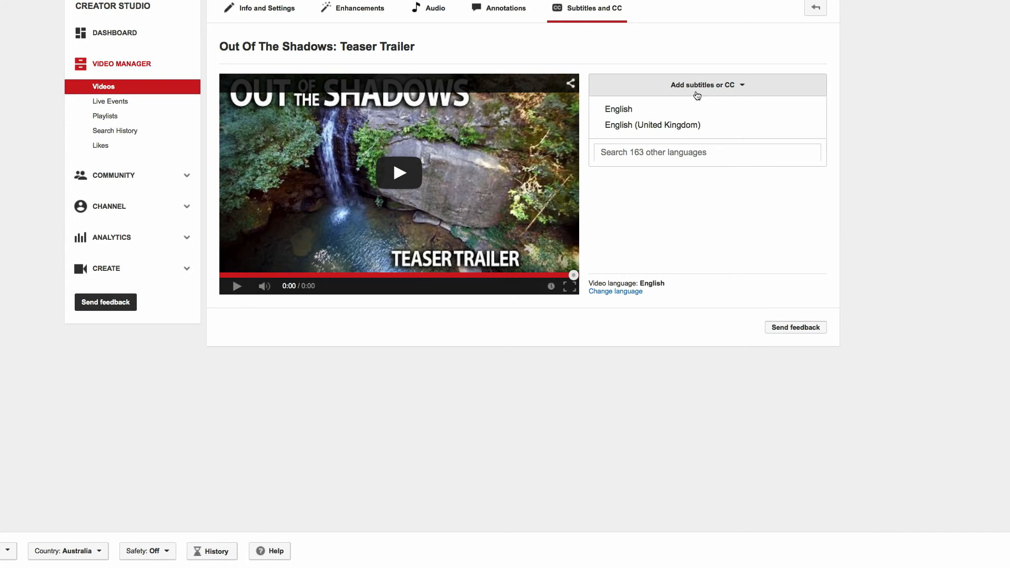
# Choose English, create new subtitles, then switch to transcribe and set timings.
pyautogui.click(618, 109)
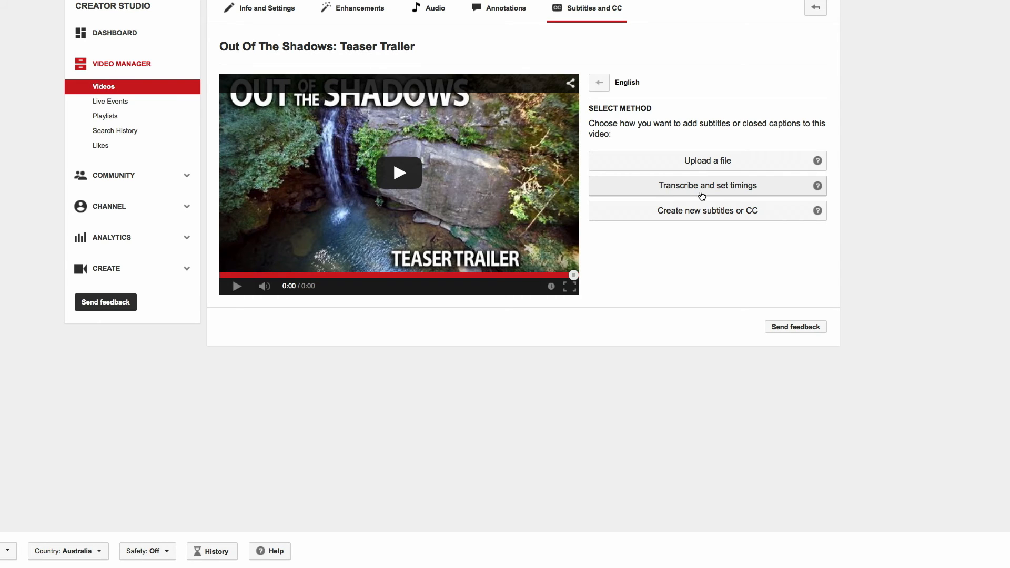
pyautogui.moveTo(721, 195)
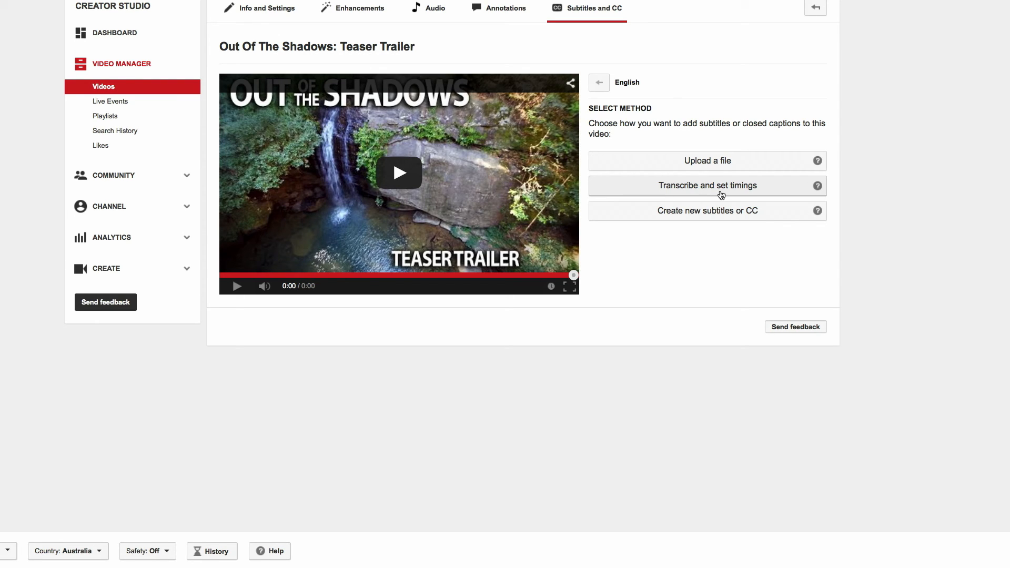
pyautogui.moveTo(707, 161)
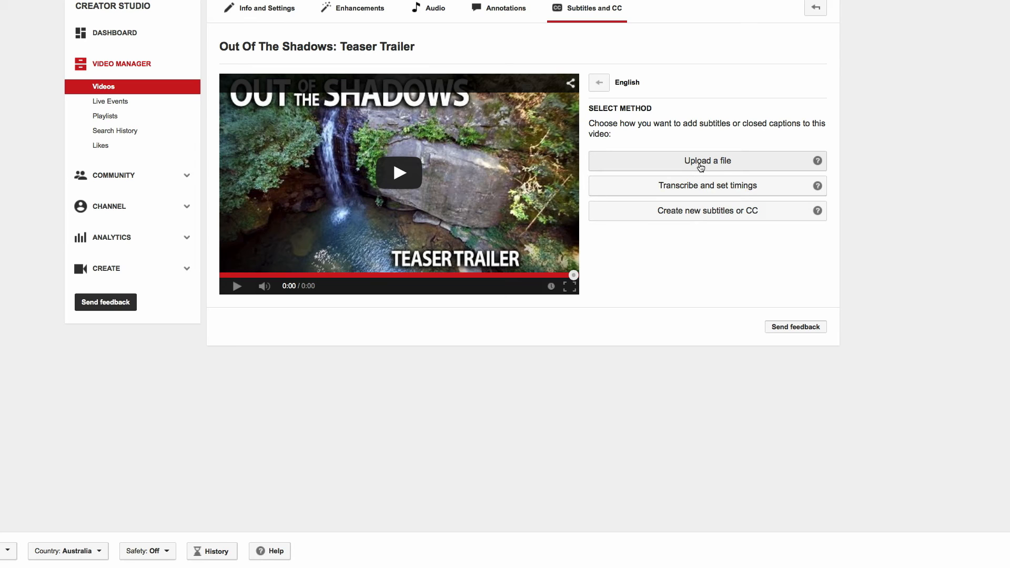
pyautogui.moveTo(689, 218)
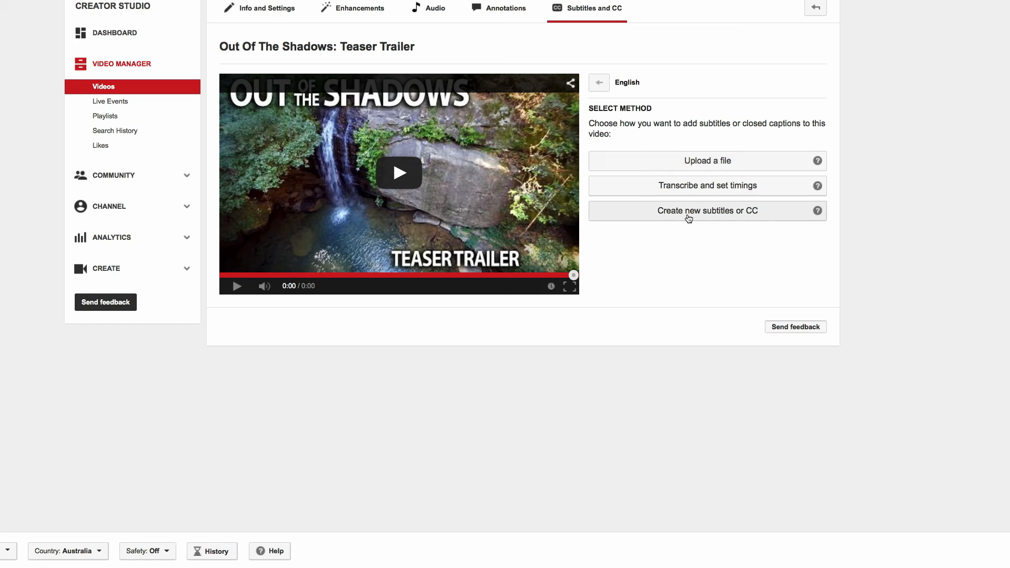
pyautogui.click(706, 211)
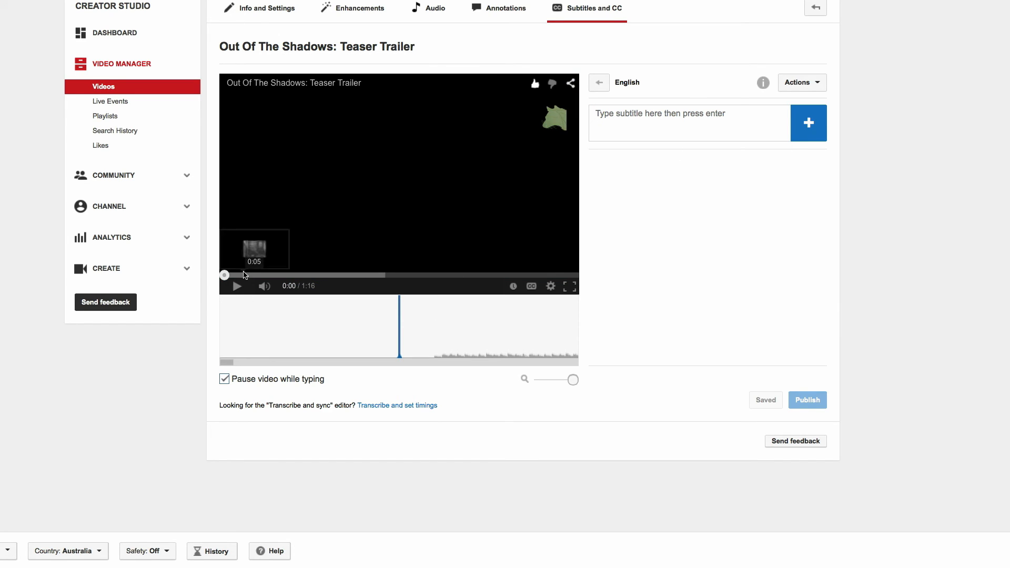
pyautogui.moveTo(437, 350)
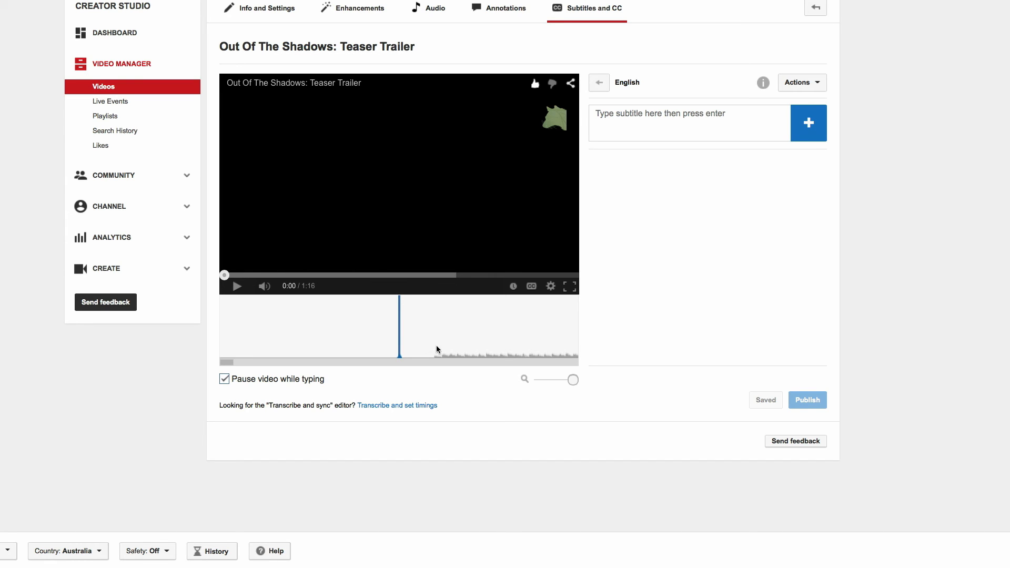
pyautogui.moveTo(520, 350)
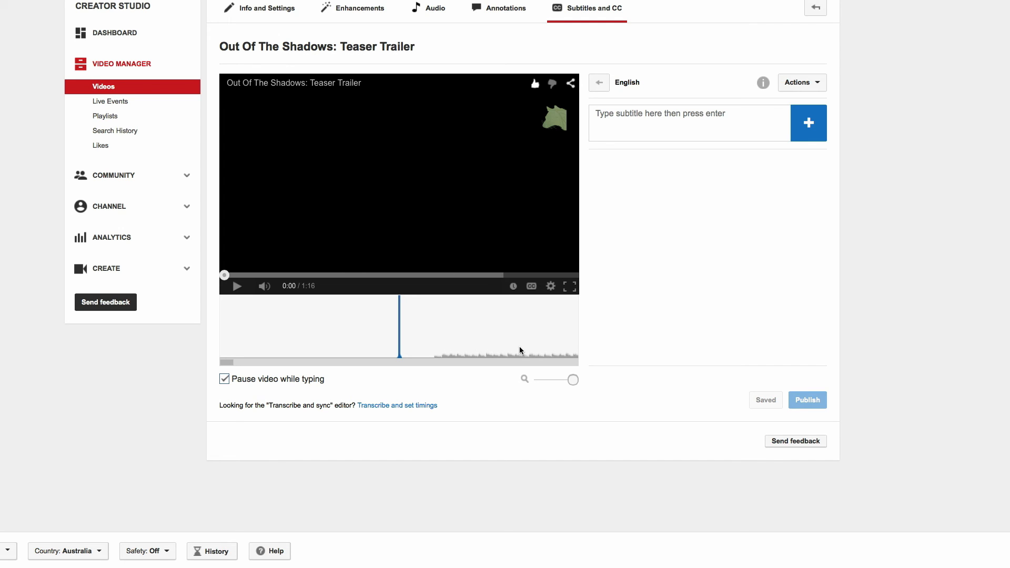
pyautogui.moveTo(630, 242)
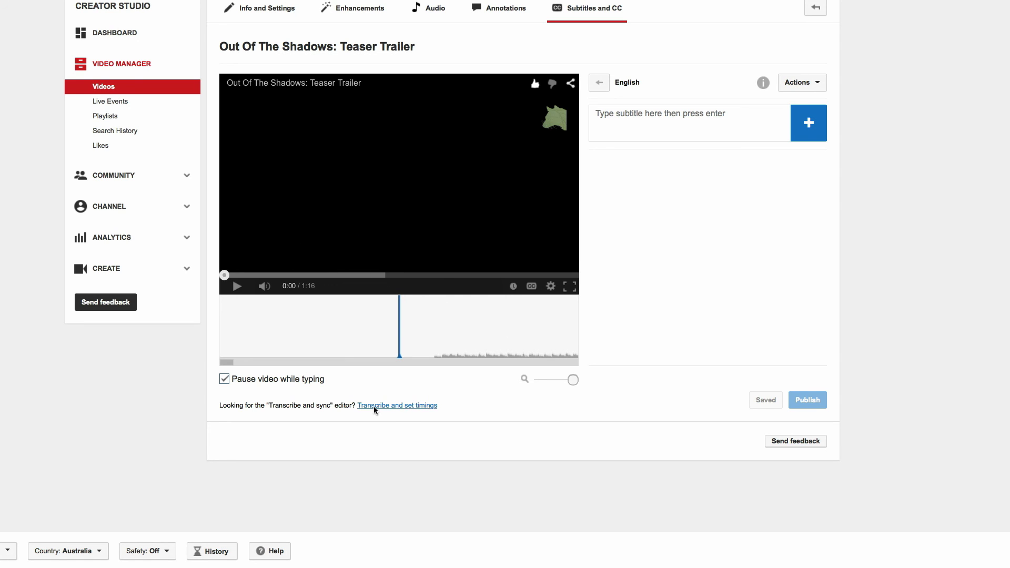
pyautogui.click(397, 405)
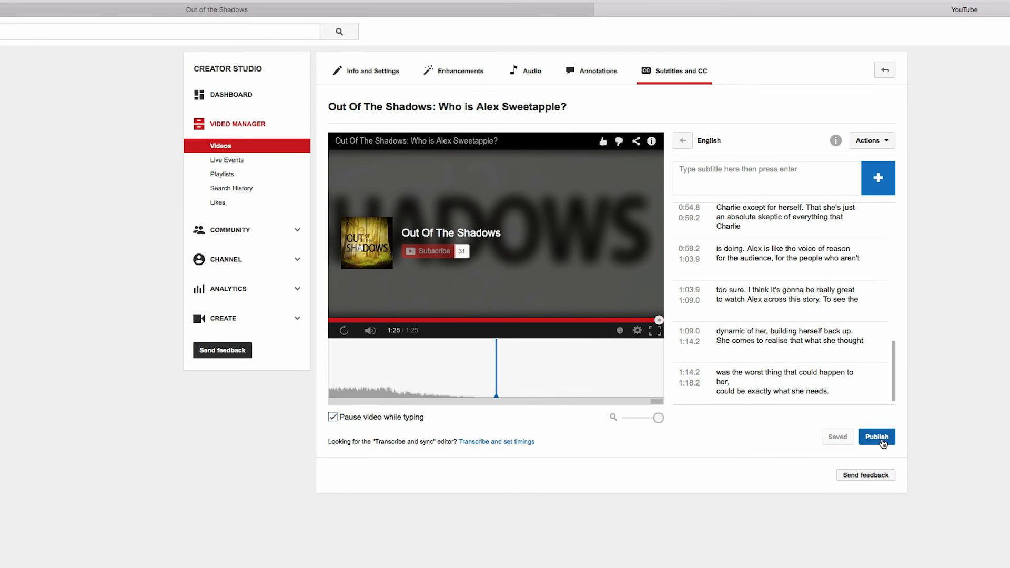
pyautogui.click(876, 437)
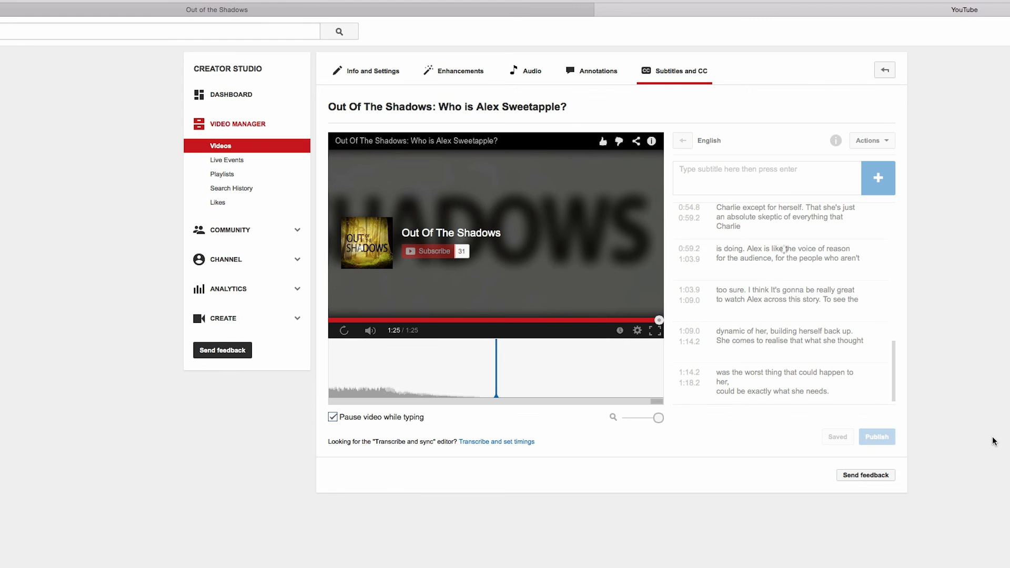